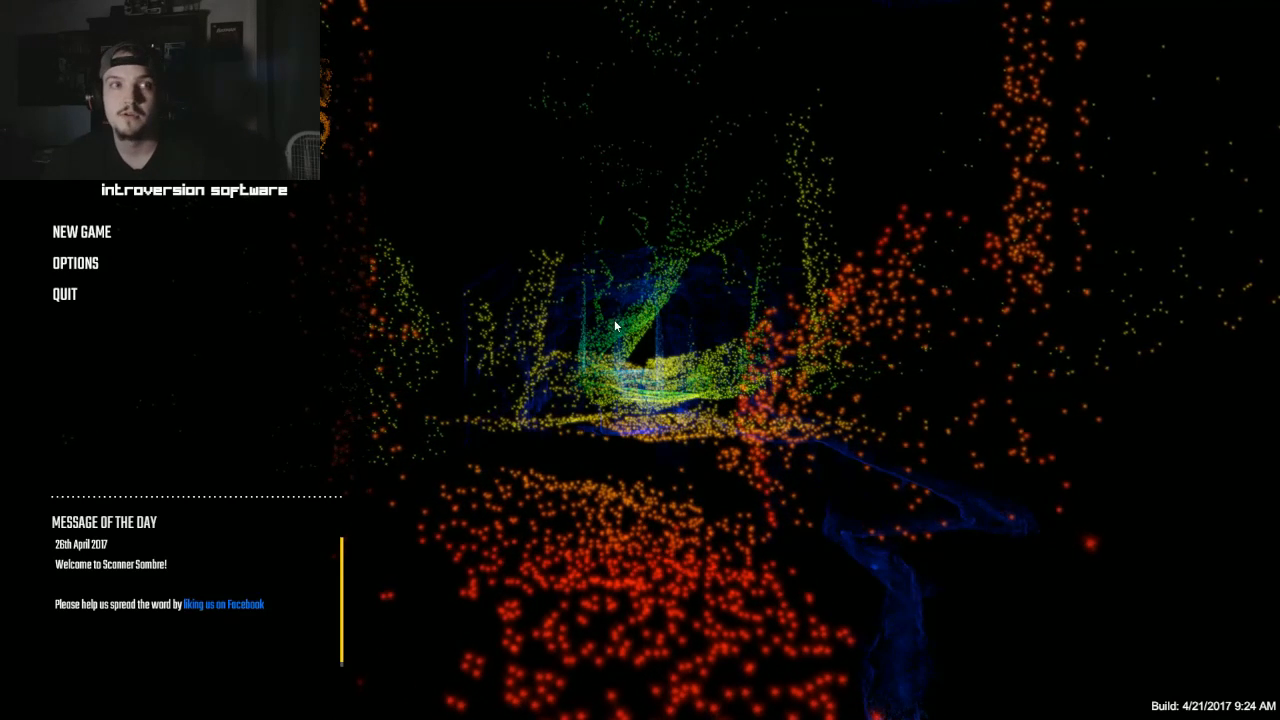
{"action": "mouse_move", "coordinate": [70, 232]}
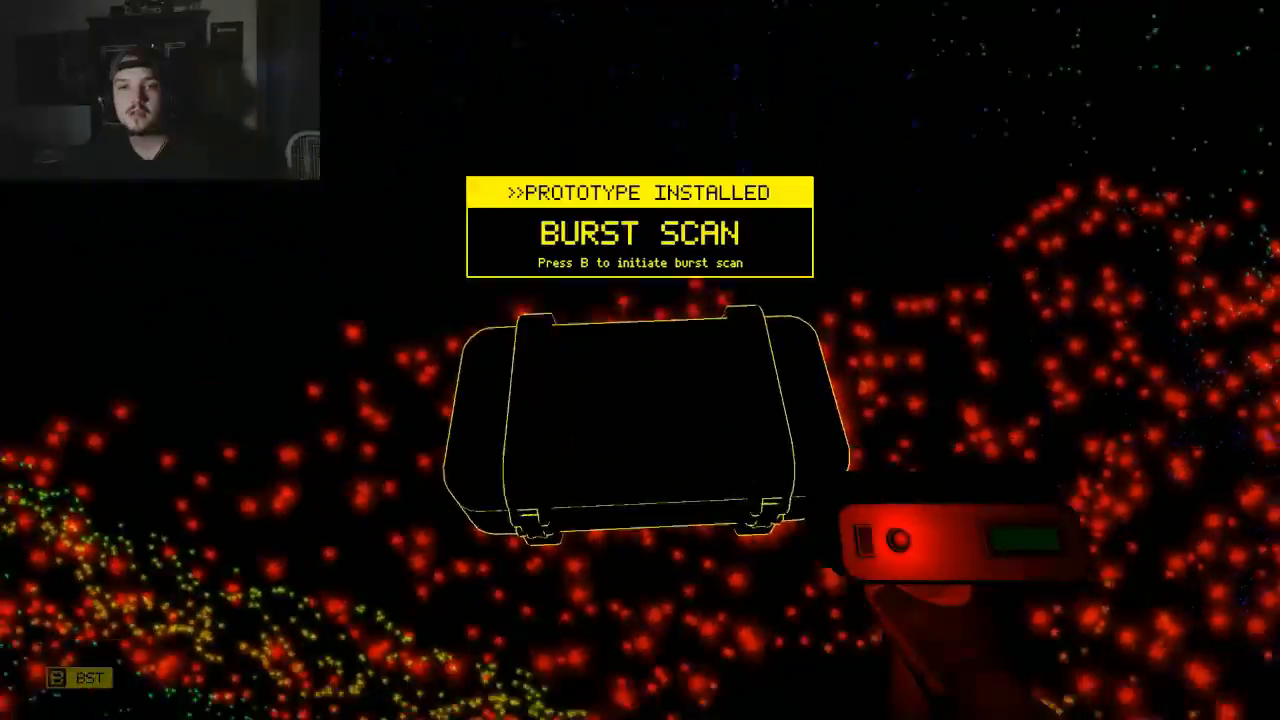
{"action": "key", "text": "b"}
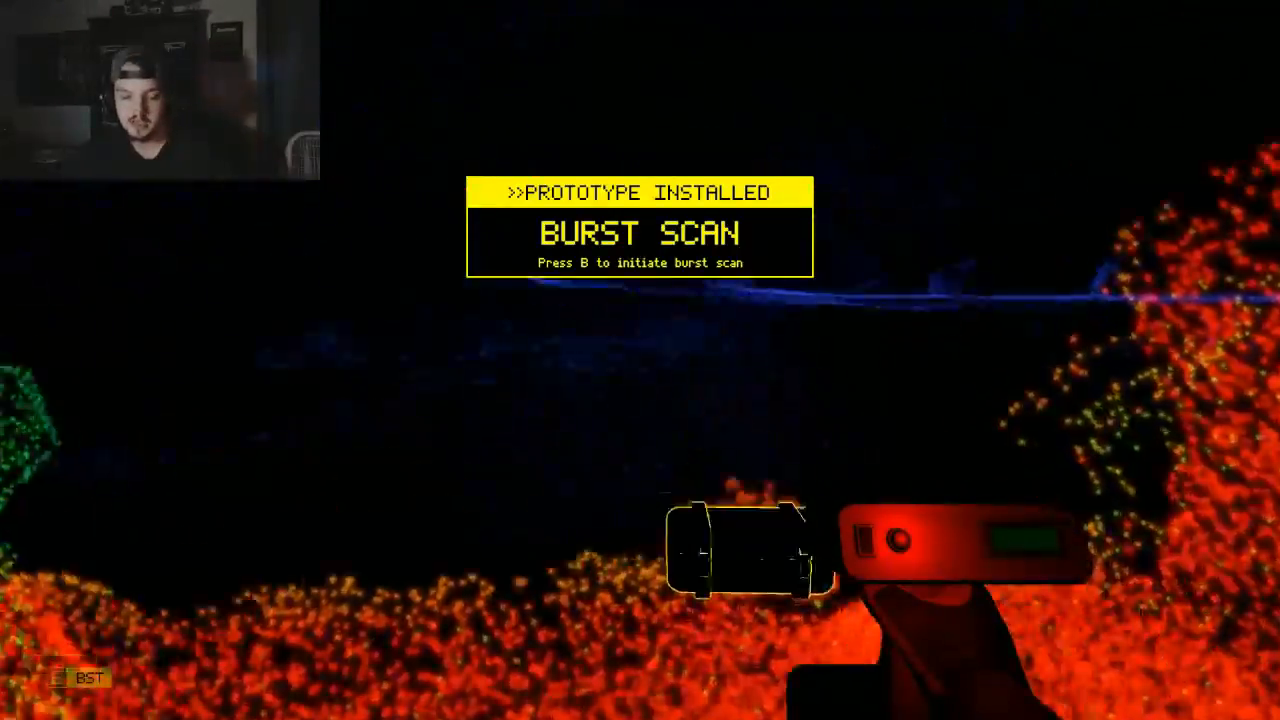
{"action": "key", "text": "b"}
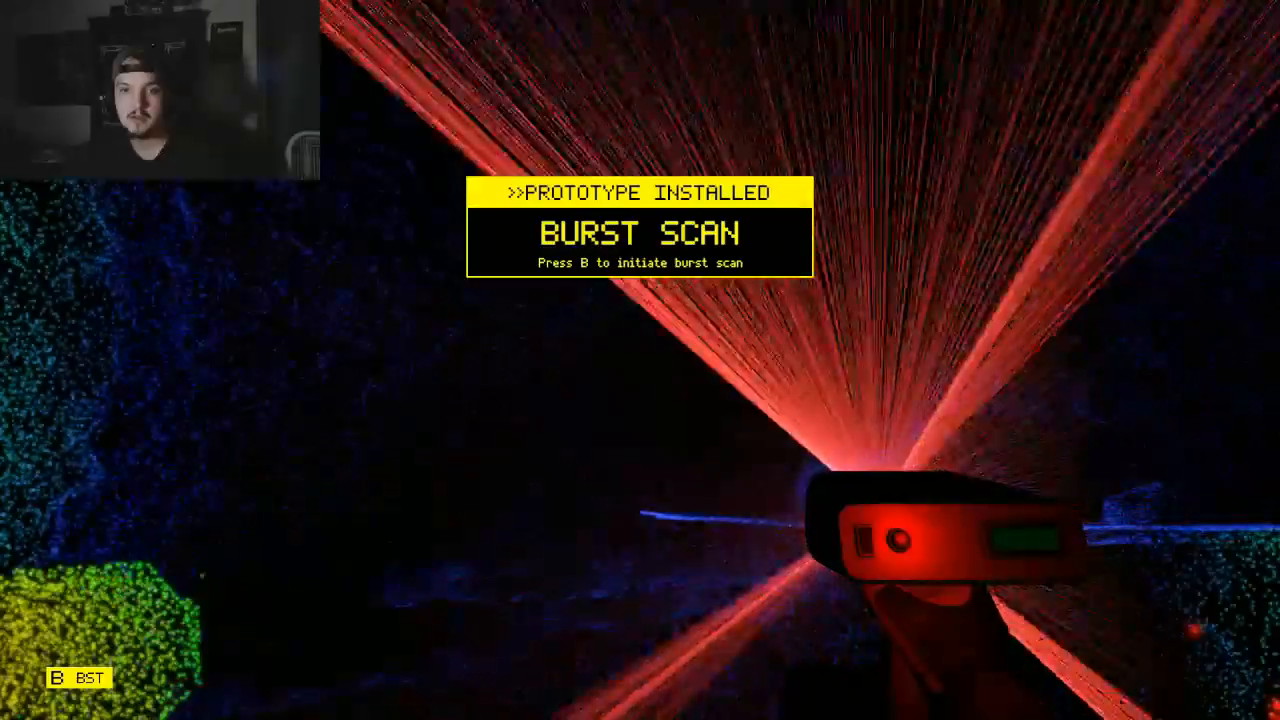
{"action": "key", "text": "b"}
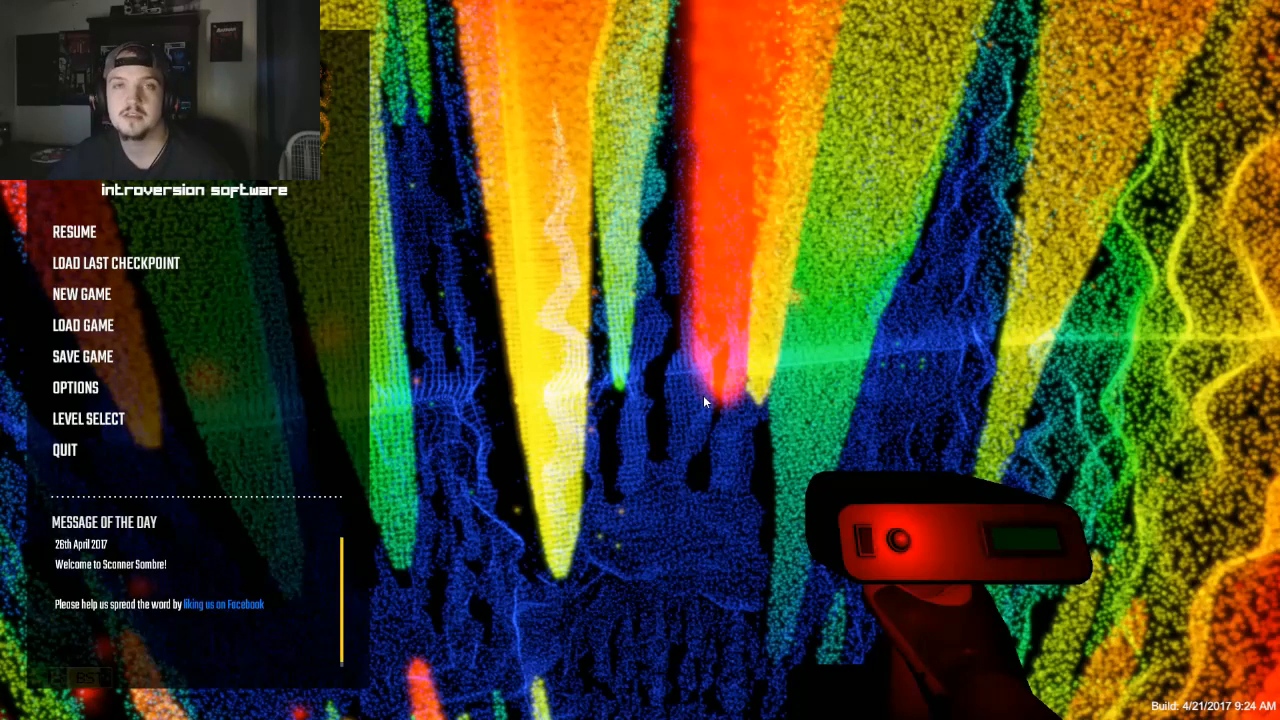
{"action": "mouse_move", "coordinate": [710, 368]}
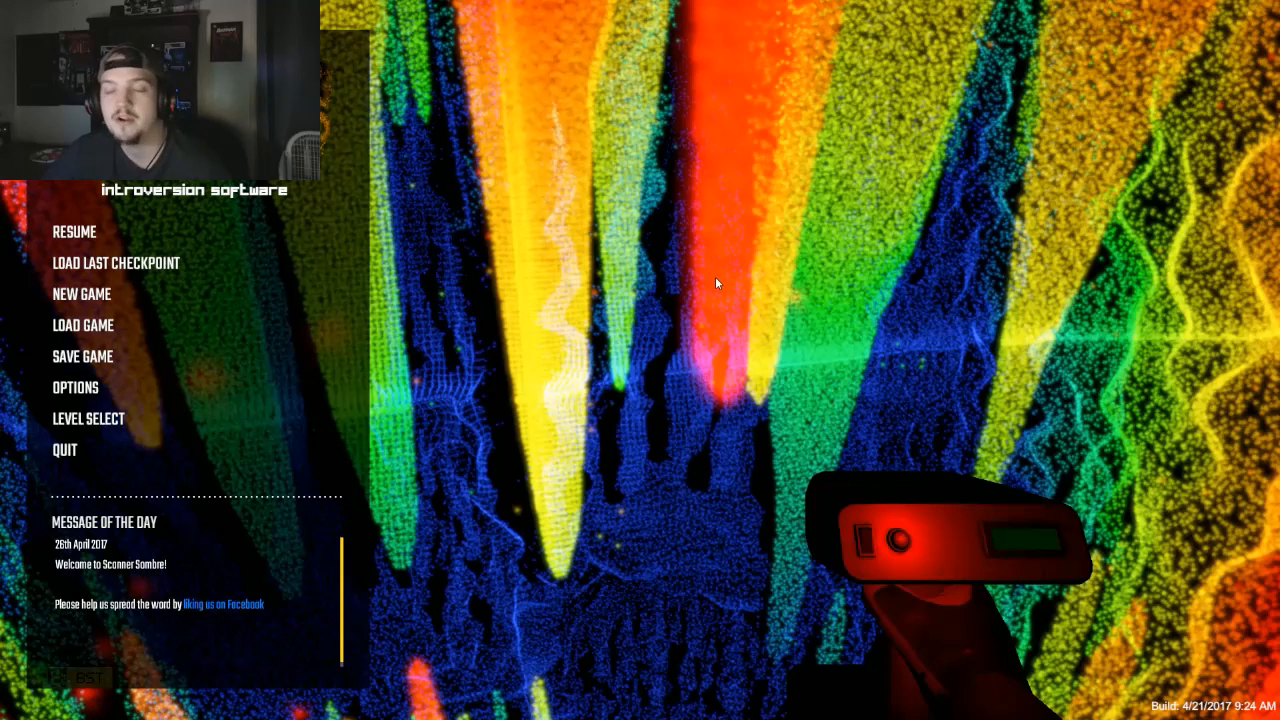
{"action": "mouse_move", "coordinate": [700, 400]}
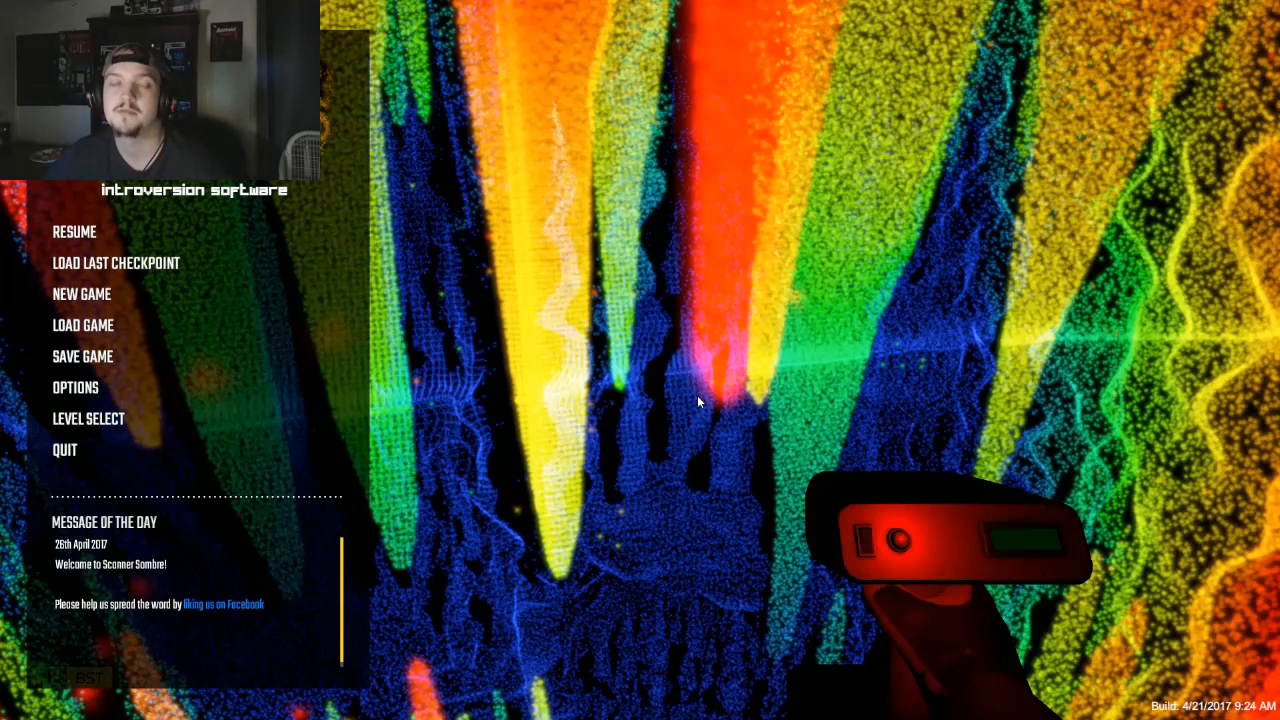
{"action": "mouse_move", "coordinate": [640, 338]}
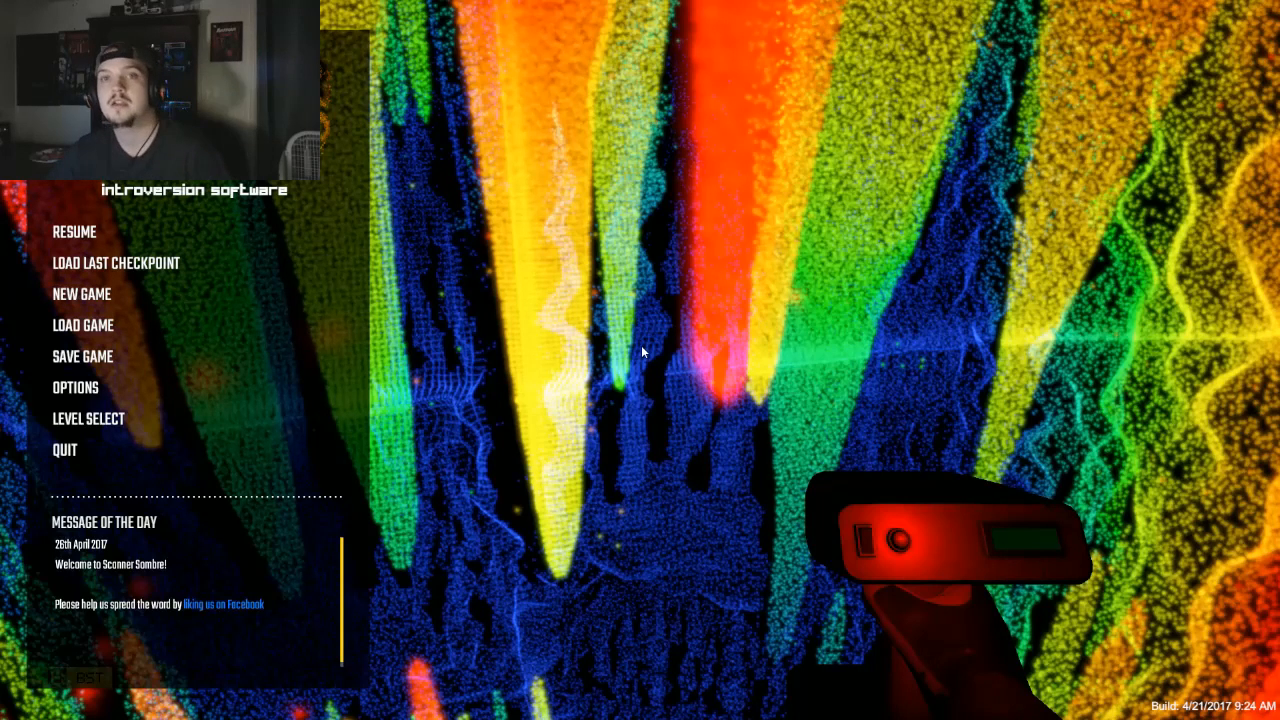
{"action": "mouse_move", "coordinate": [648, 328]}
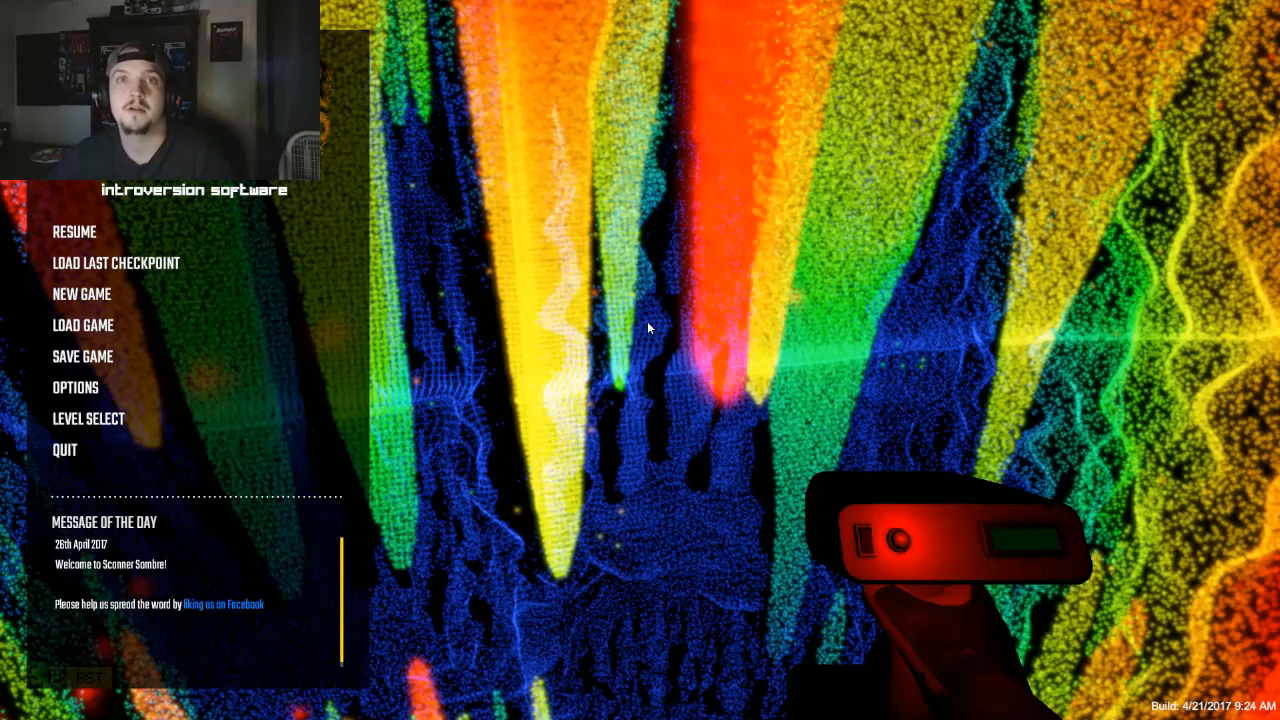